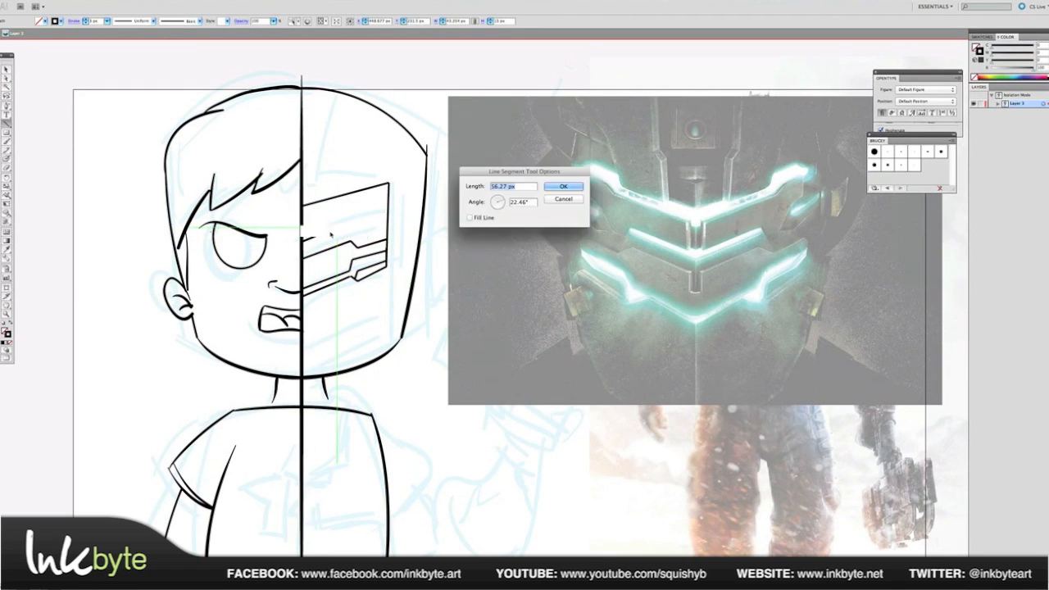
- Ink the half-boy, half-armored figure in bold black lines over the blue sketch
left_click(563, 186)
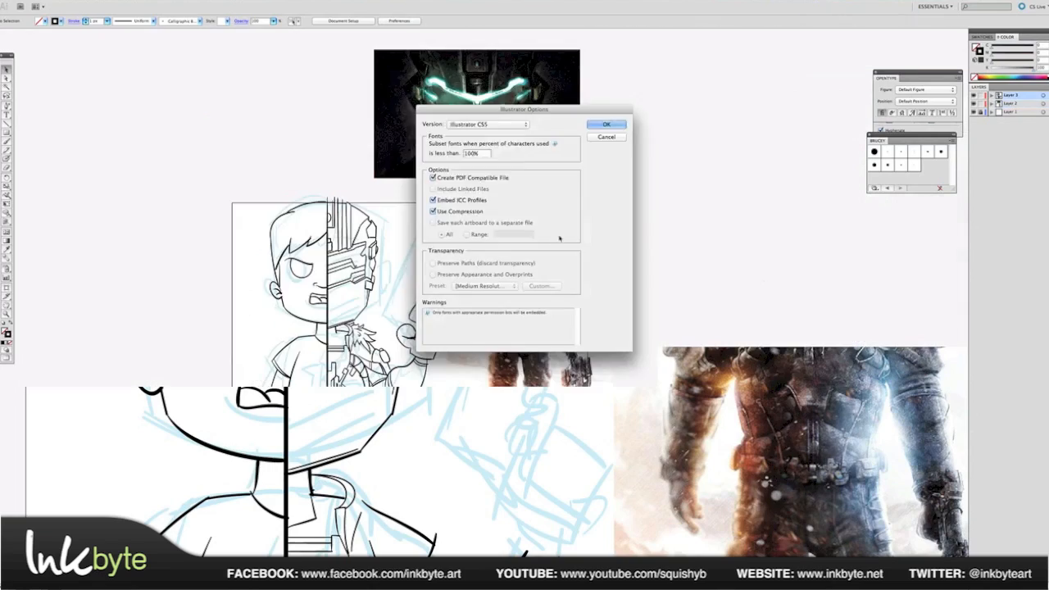
- Ink the rifle, paste the art into a 1280×720 Photoshop canvas with DEAD SPACE text
left_click(607, 124)
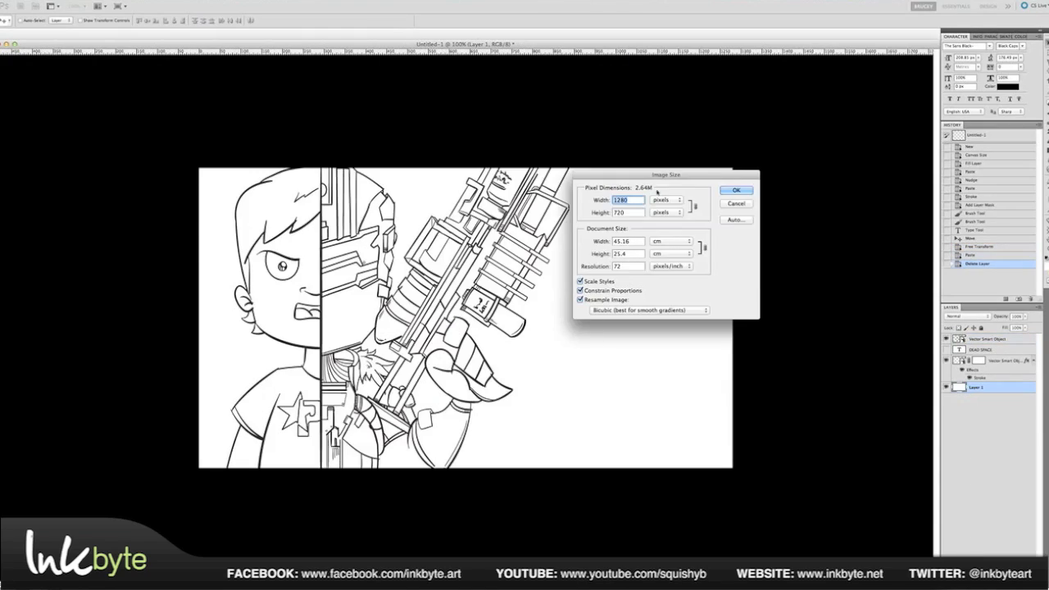
- Paint grey shirt, pale skin and a dark red-spattered grunge background beneath the line art
left_click(736, 190)
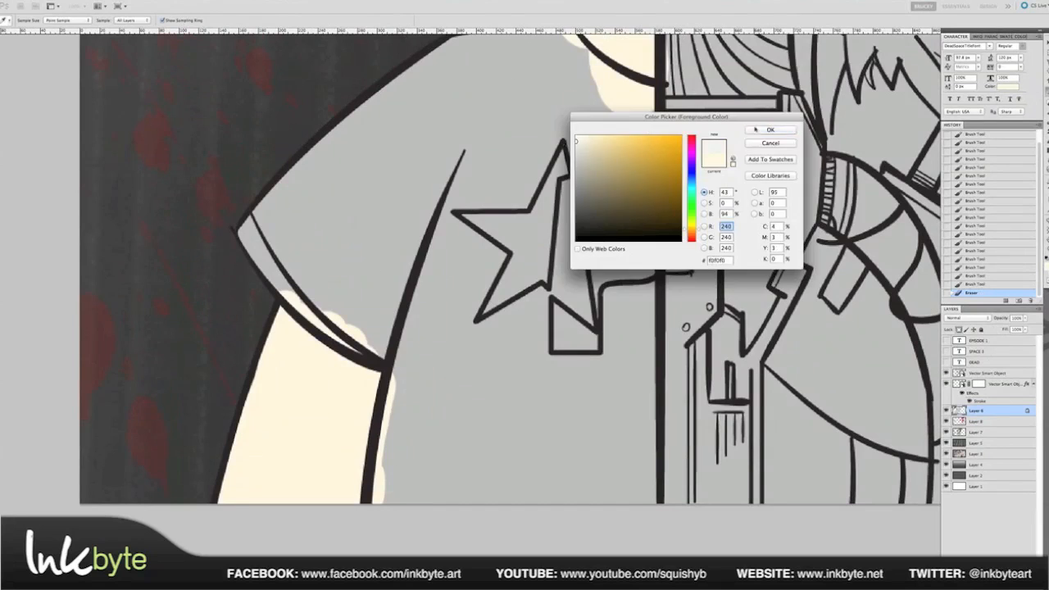
- Add a stroke, blurred blue visor glow and cyan lighting, then DEAD SPACE 3 EPISODE 1 titles
left_click(769, 129)
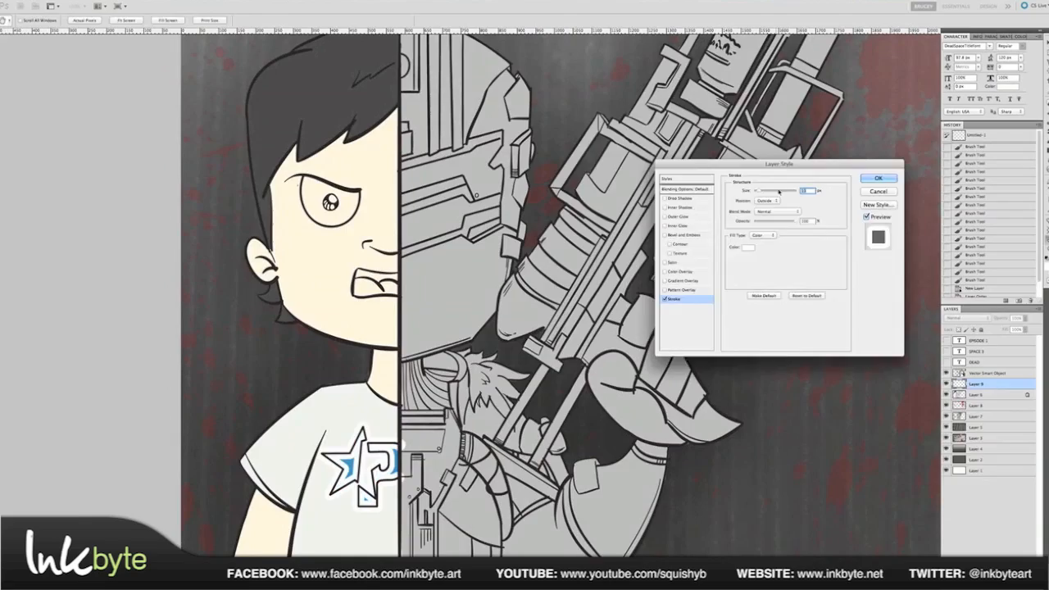
left_click(878, 178)
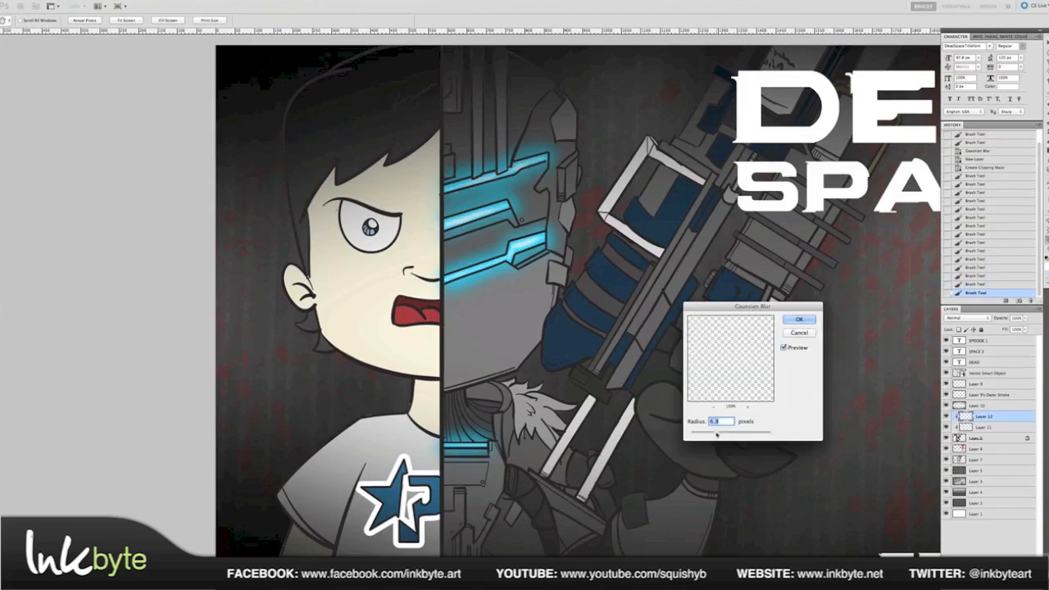
left_click(798, 319)
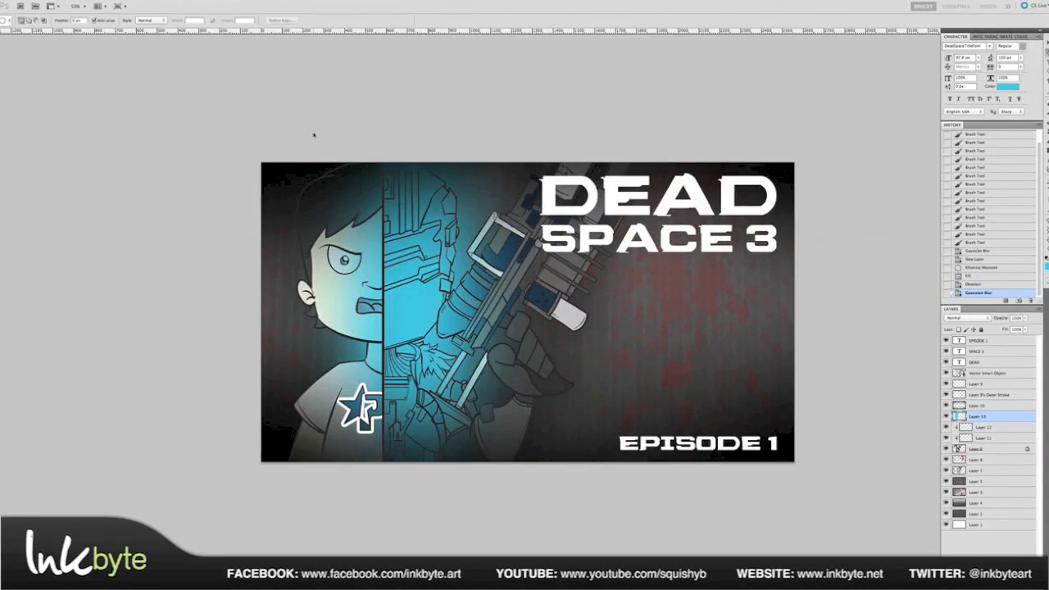